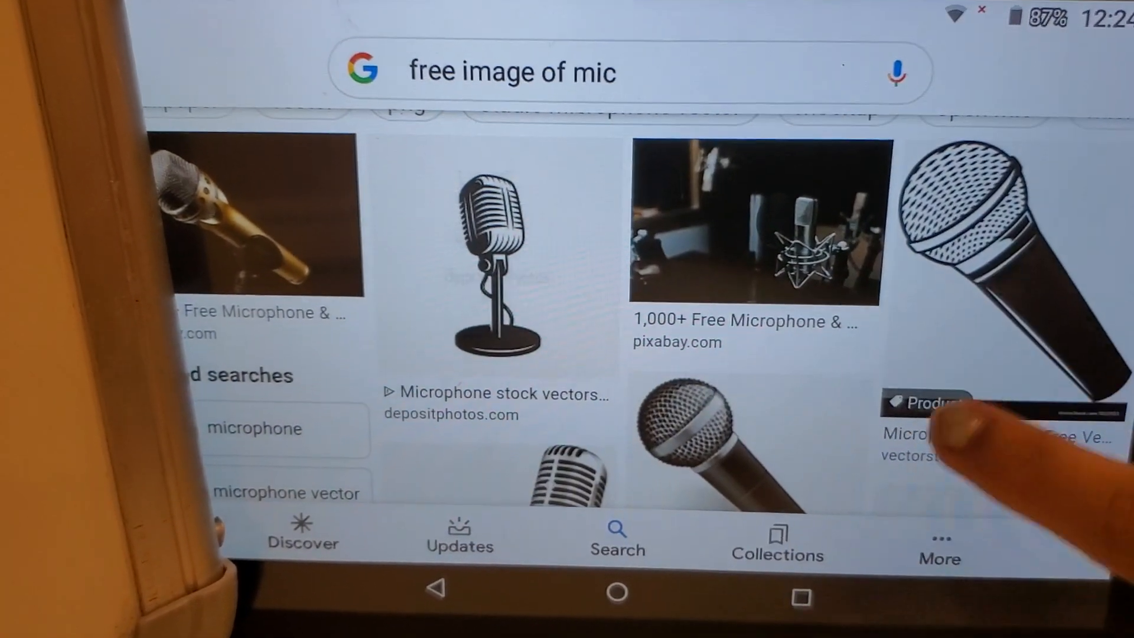
scroll("down", 3)
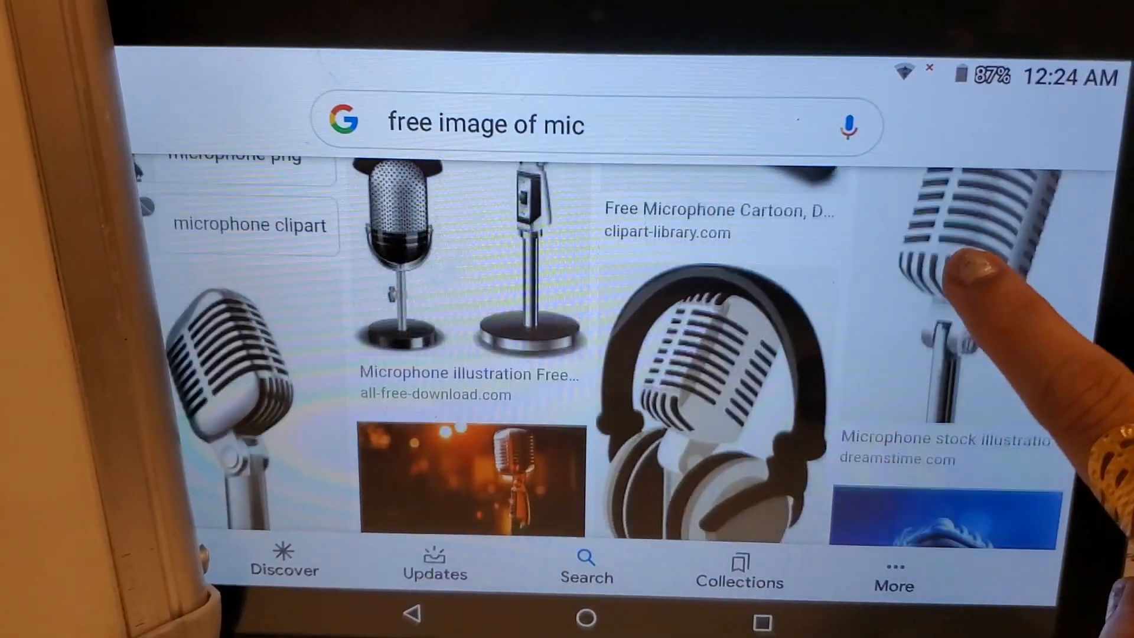
scroll("down", 3)
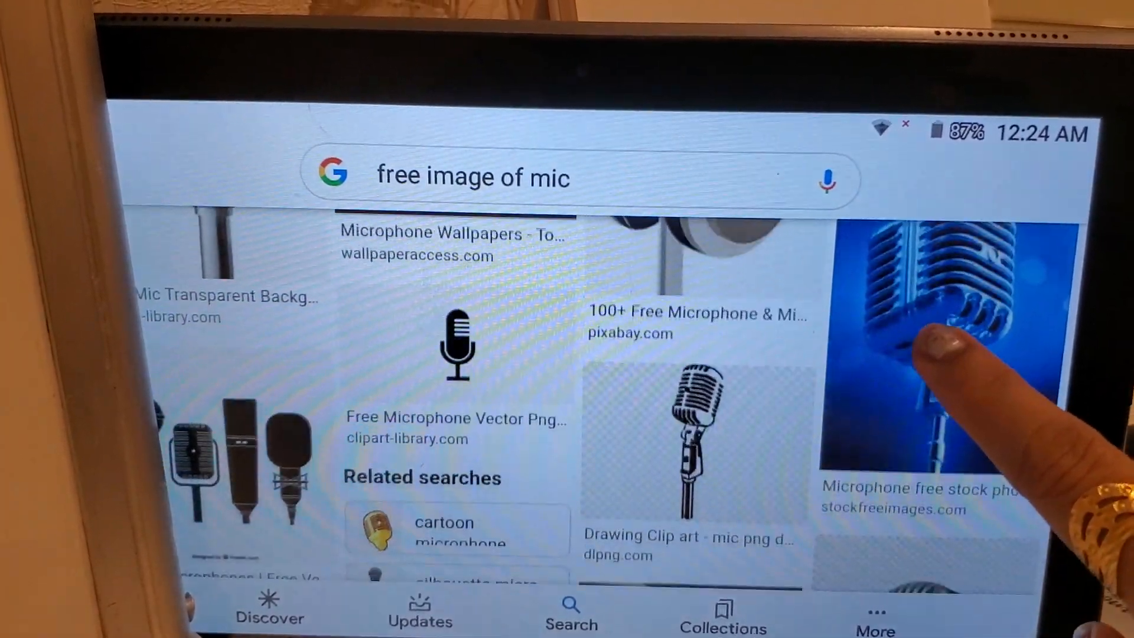
scroll("down", 3)
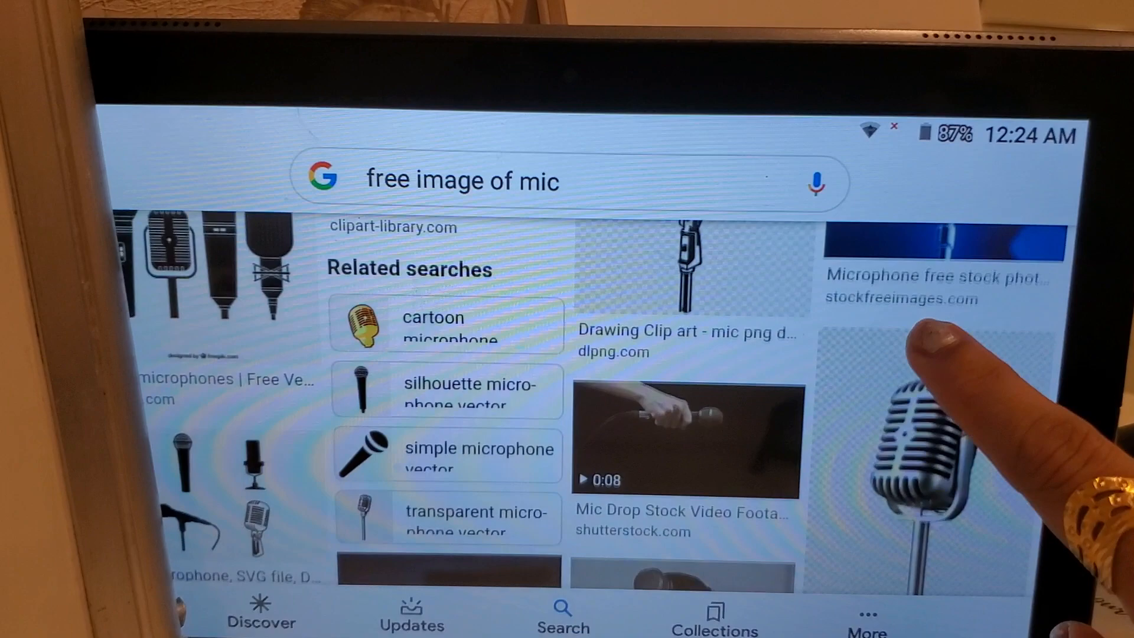